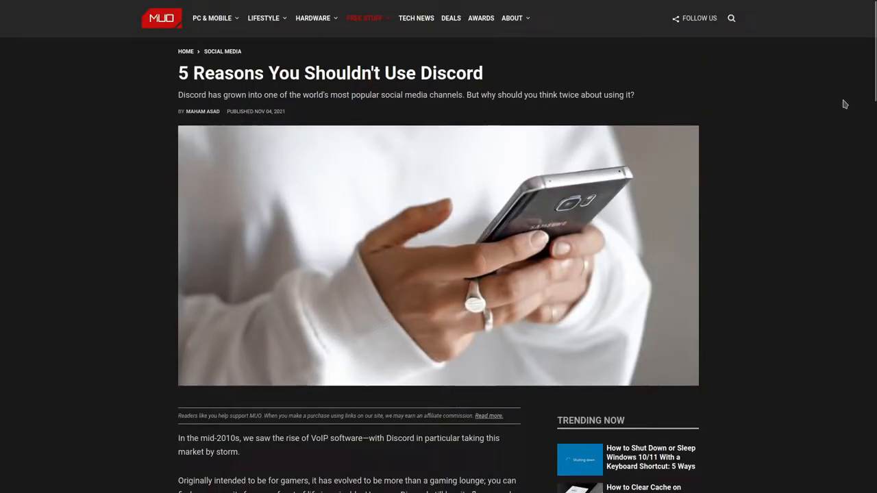
Scroll the MakeUseOf Discord article down to its 'Tired of Discord?' alternatives section
scroll("down", 3)
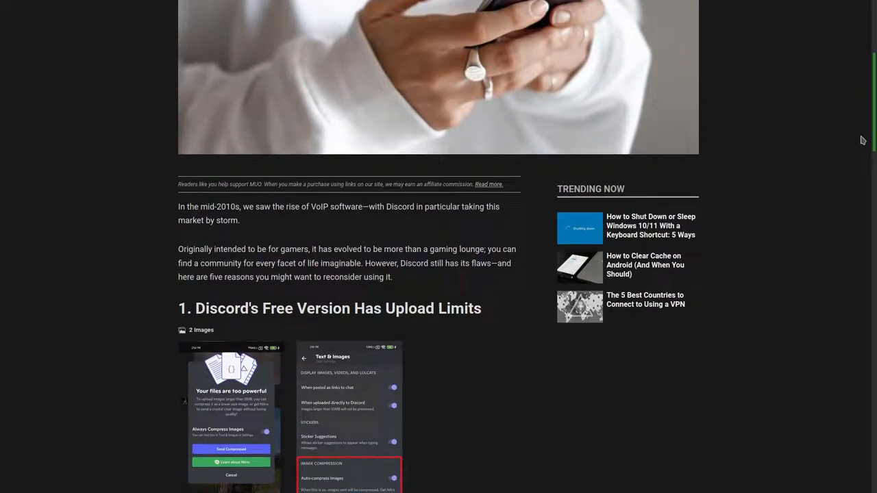
scroll("down", 3)
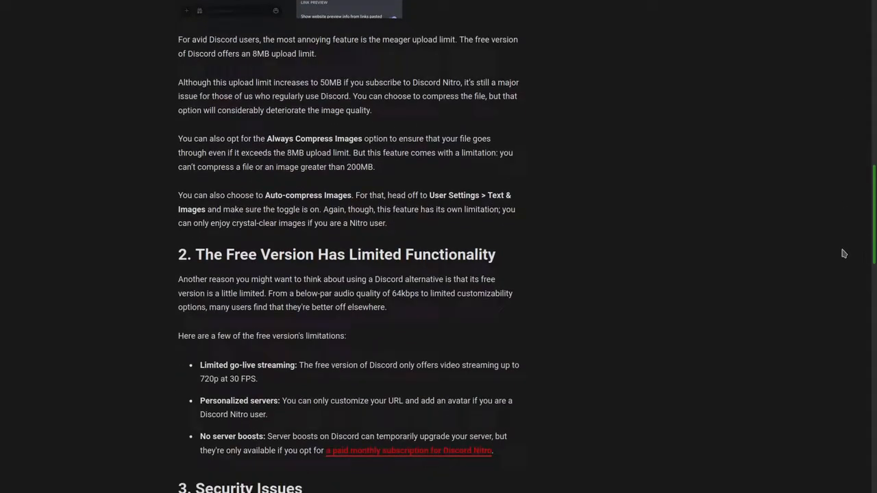
scroll("down", 3)
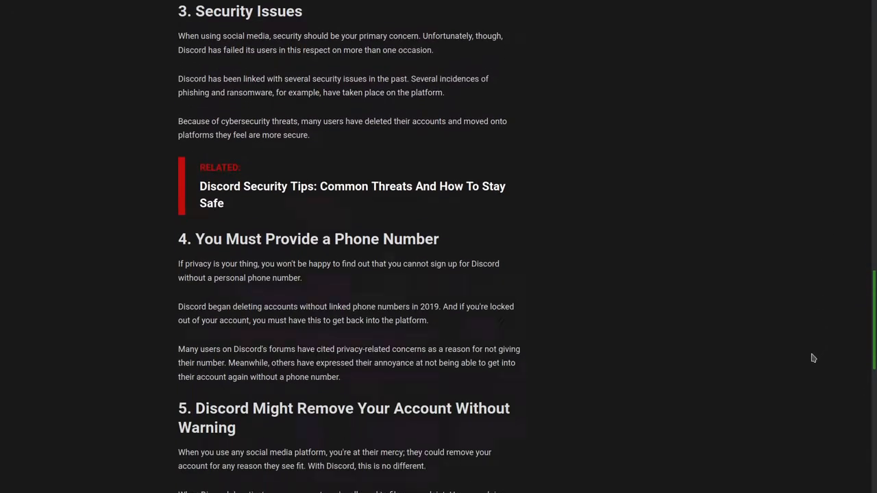
scroll("down", 3)
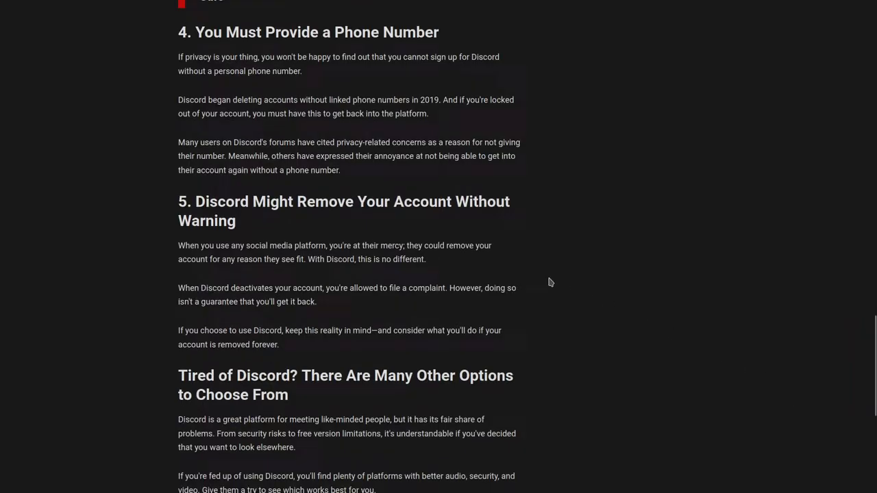
left_click_drag(183, 99, 236, 221)
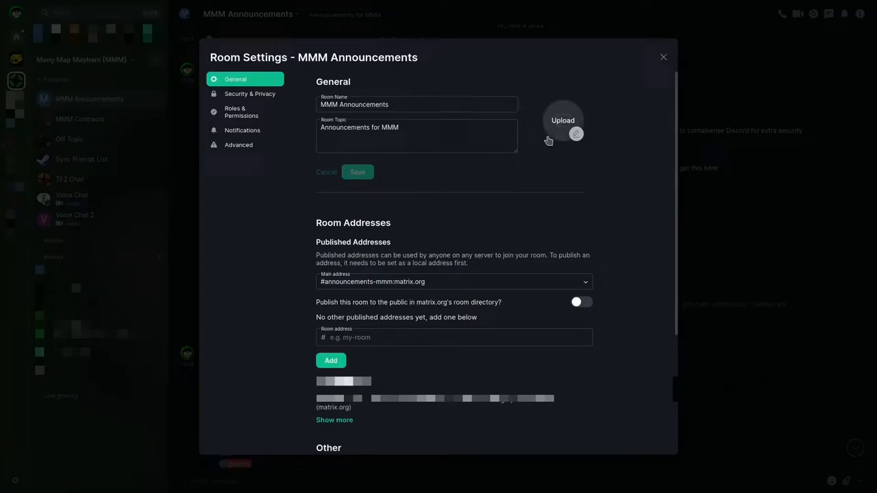
Open the MMM Announcements room settings on the General tab showing name, topic and addresses
left_click(580, 302)
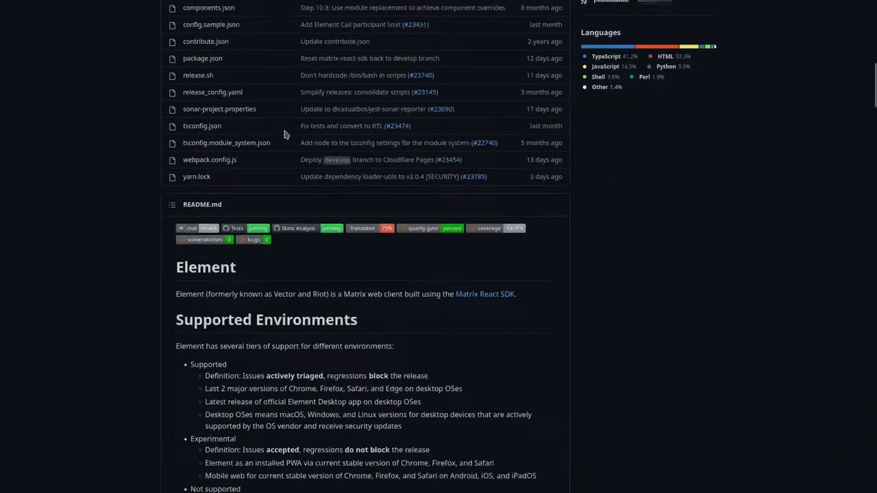
Scroll the element-web README from Supported Environments down to the Development section
scroll("down", 3)
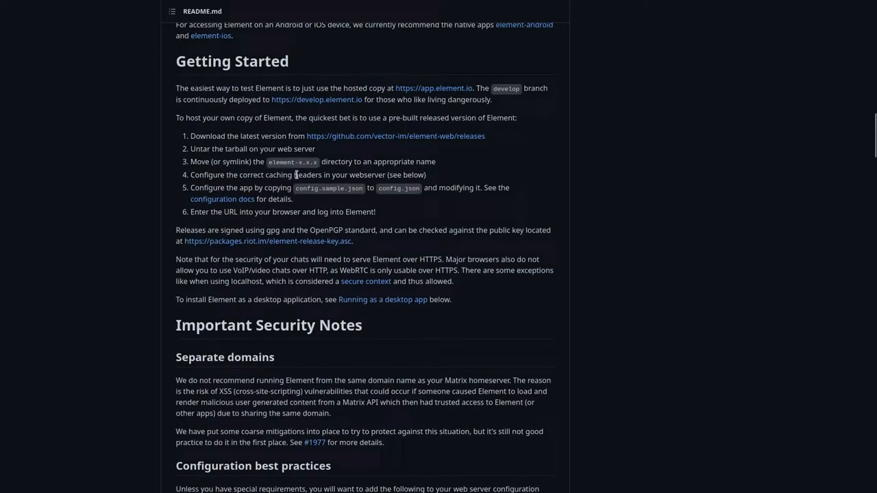
scroll("down", 3)
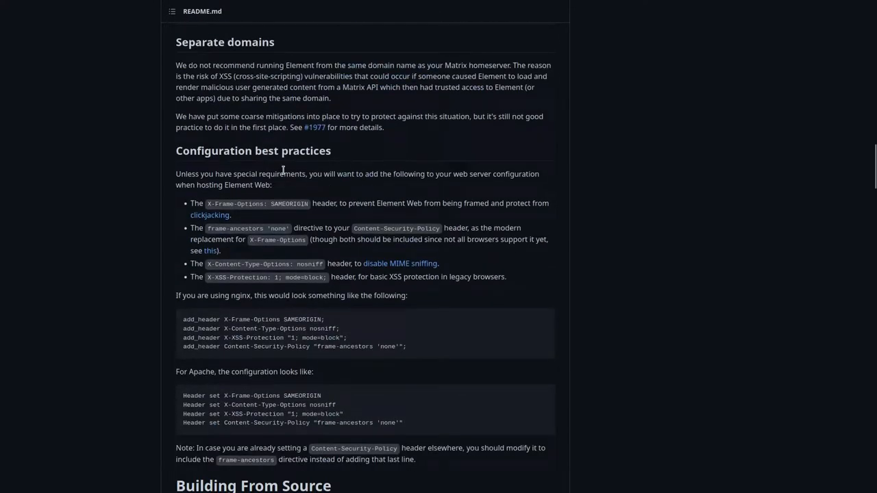
scroll("down", 3)
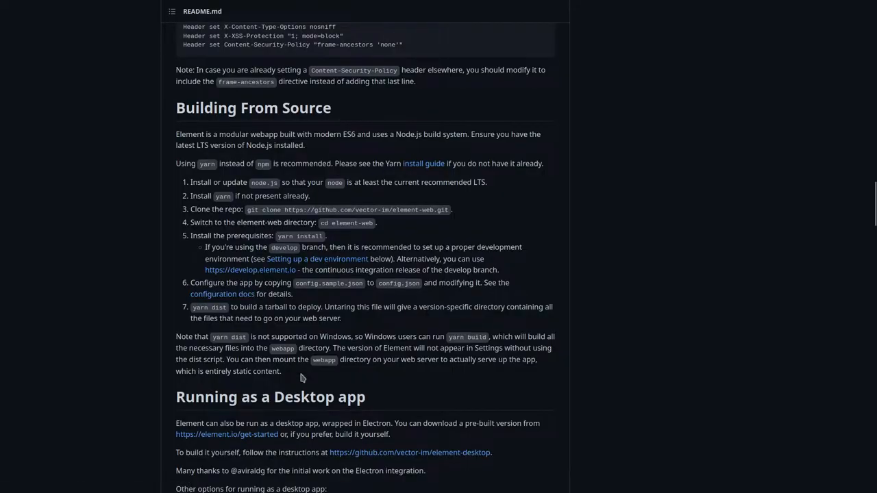
scroll("down", 3)
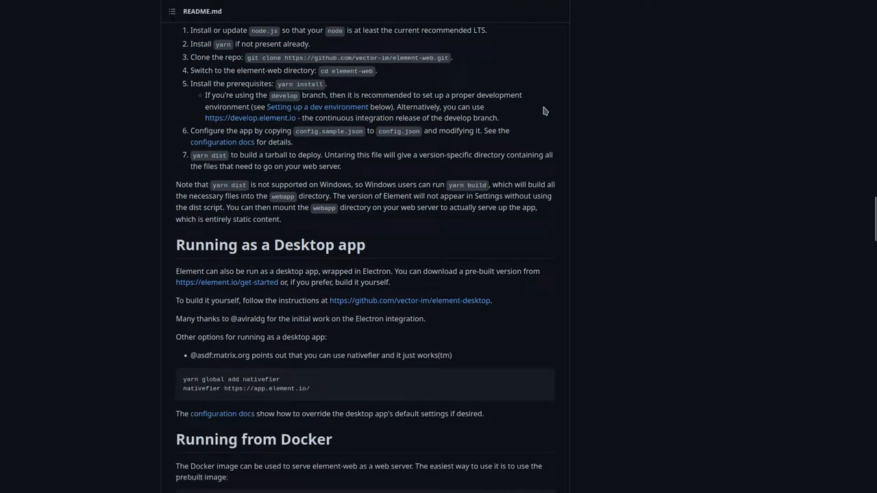
scroll("down", 3)
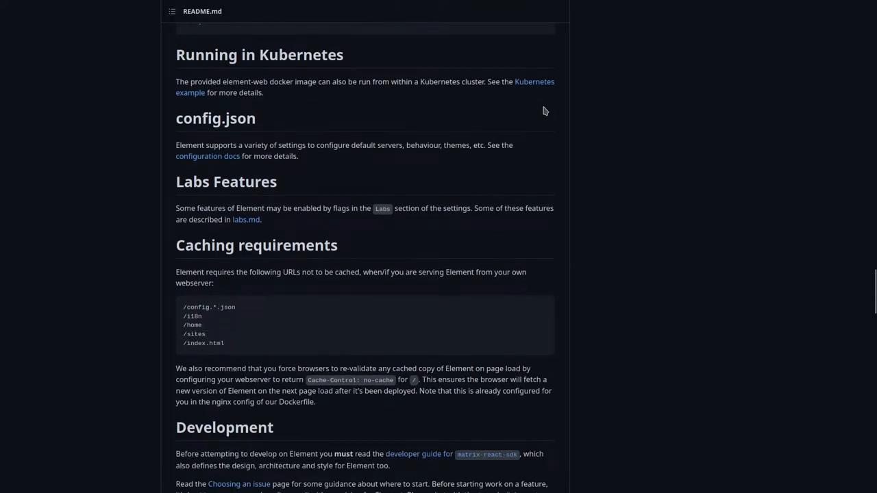
scroll("down", 3)
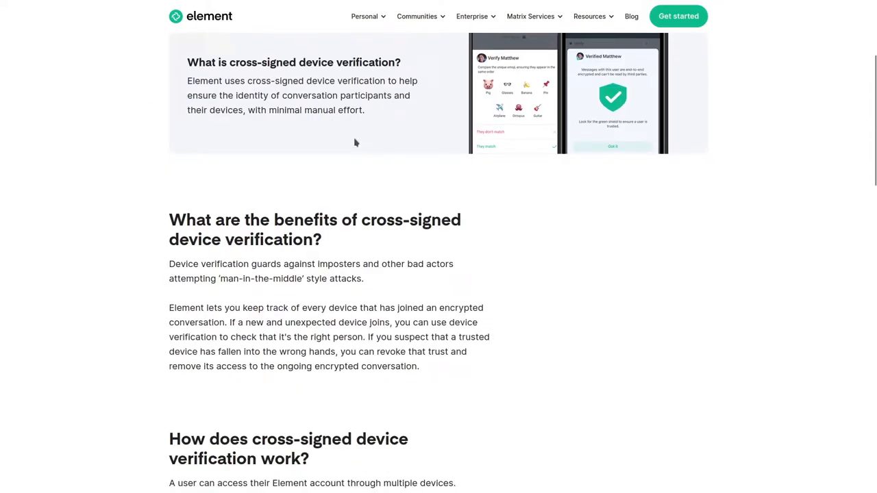
Scroll past the cross-signed verification explanation to 'Default end-to-end encryption'
scroll("down", 3)
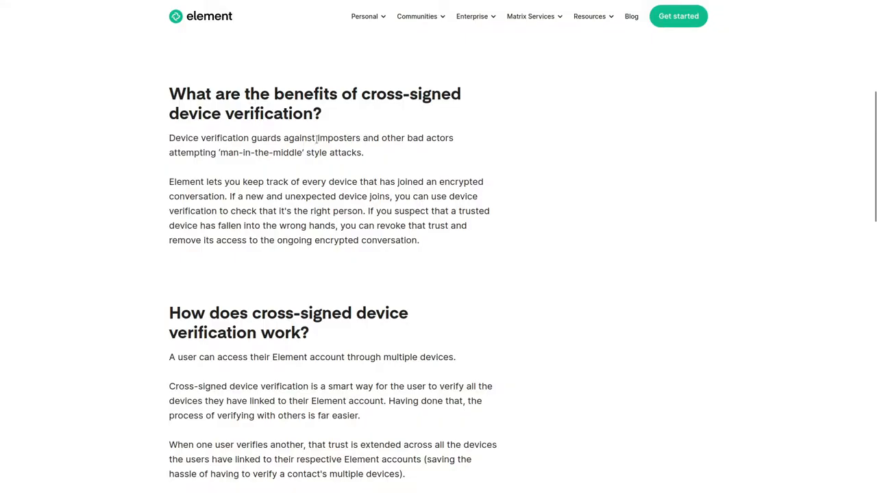
left_click_drag(317, 138, 364, 152)
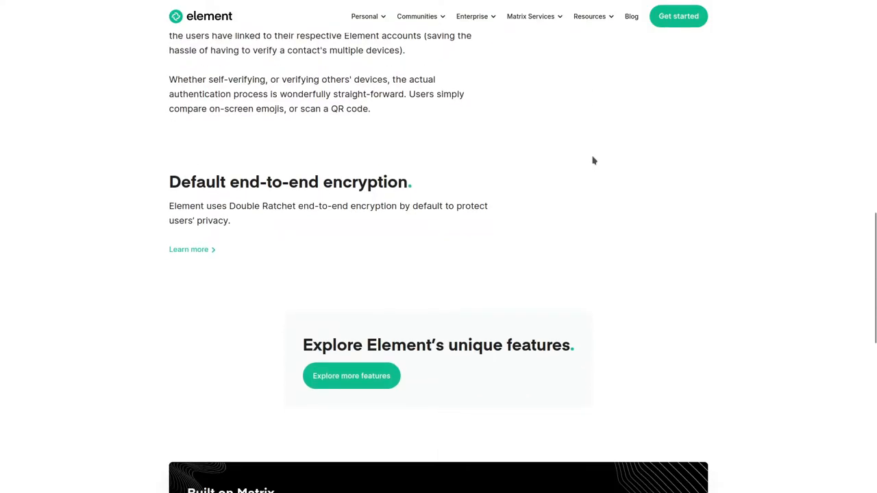
scroll("down", 3)
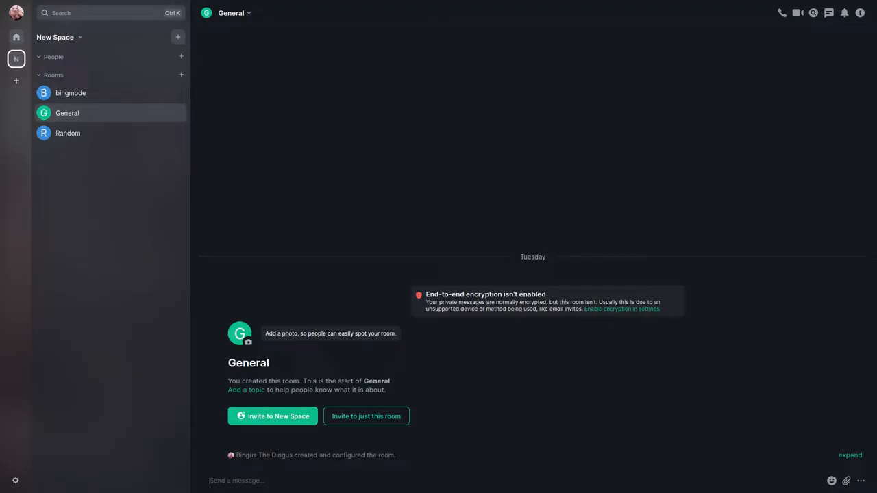
Send a long gibberish string plus 'Casually stress testin' as a test message in General
type("jklsdajkl;fsdahjklf")
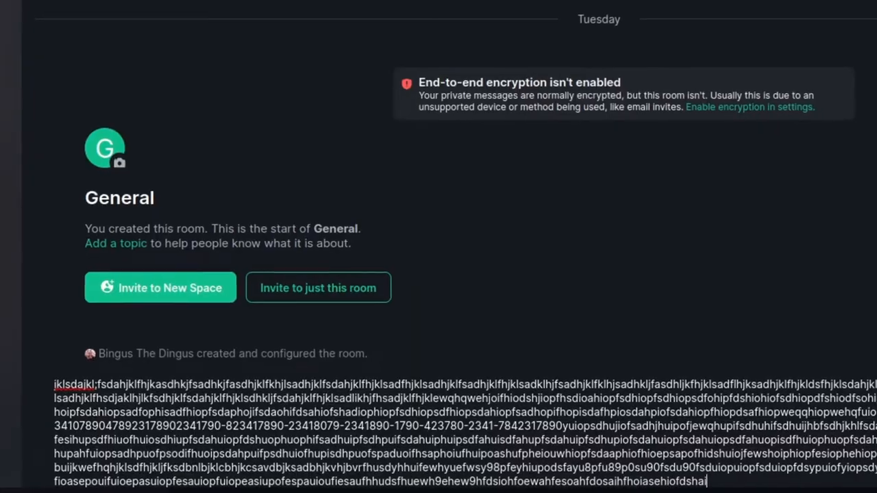
type("Casually stress testin")
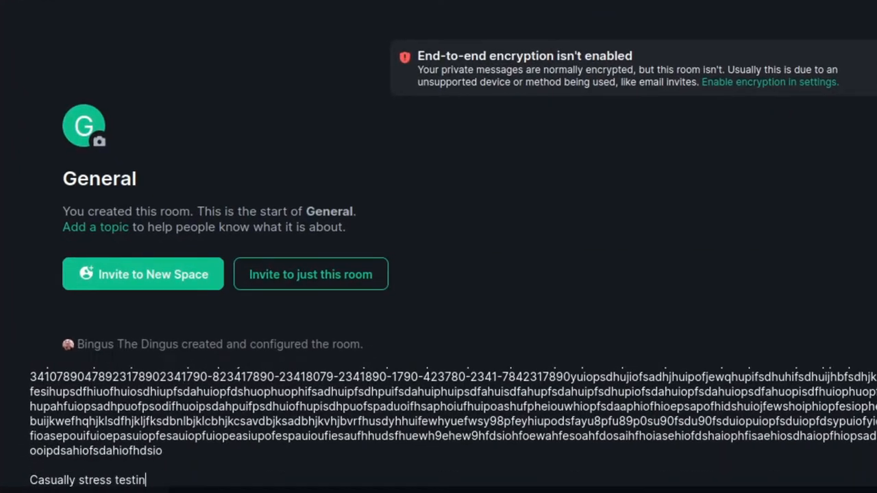
key("Enter")
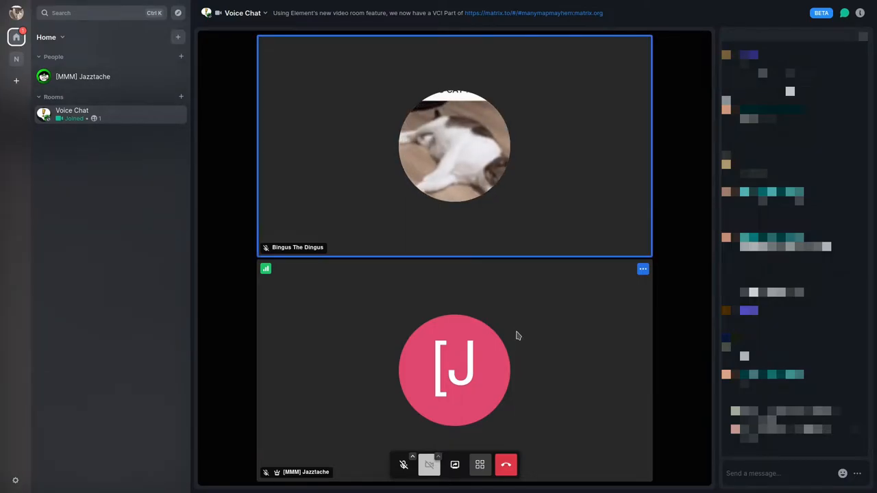
mouse_move(677, 160)
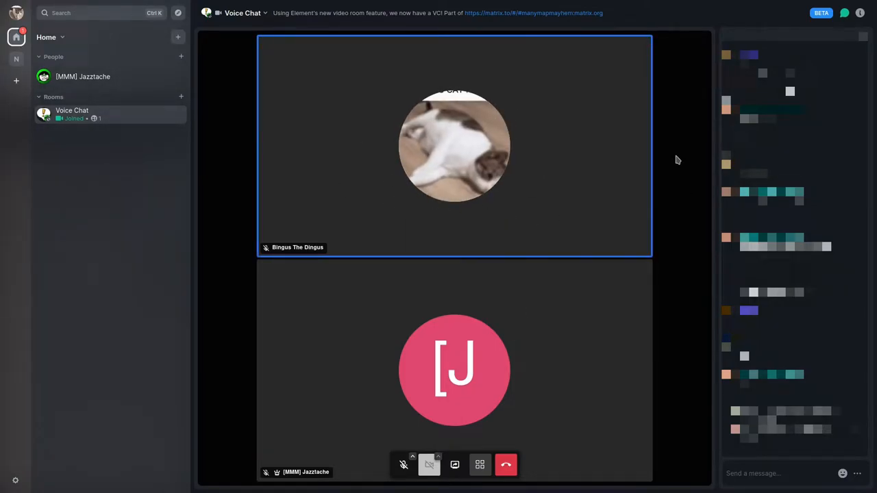